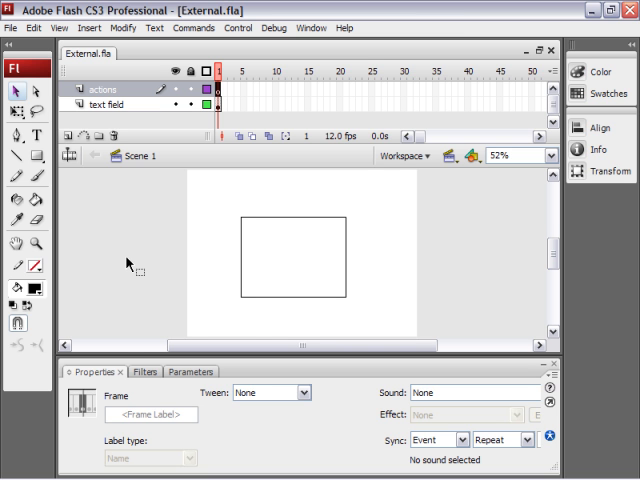
mouse_move(98, 150)
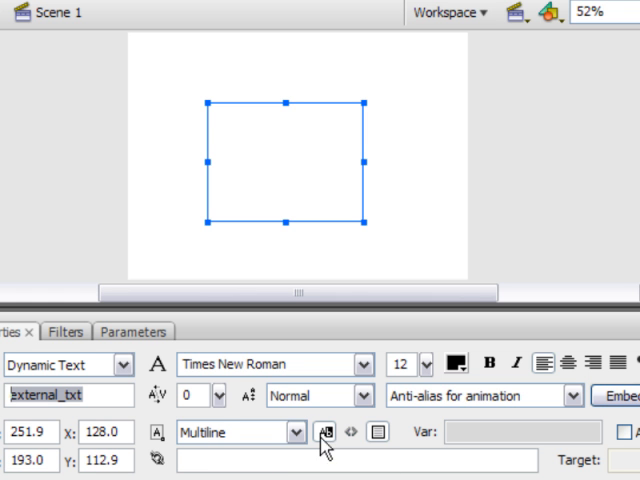
mouse_move(378, 434)
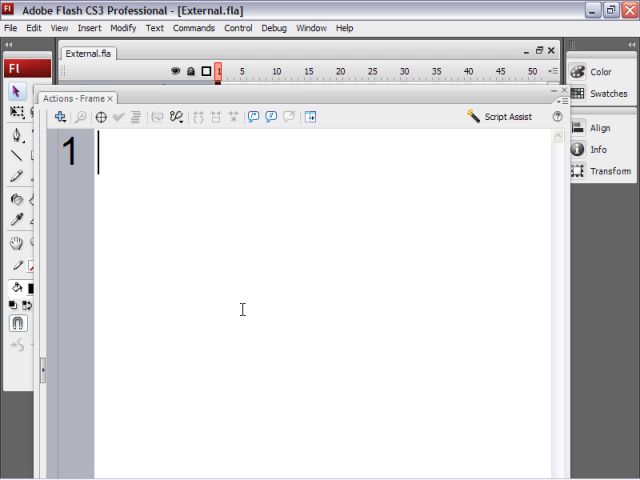
Type 'var loader:URLLoader = new URLLoader();' on the first line of the frame script.
type("var")
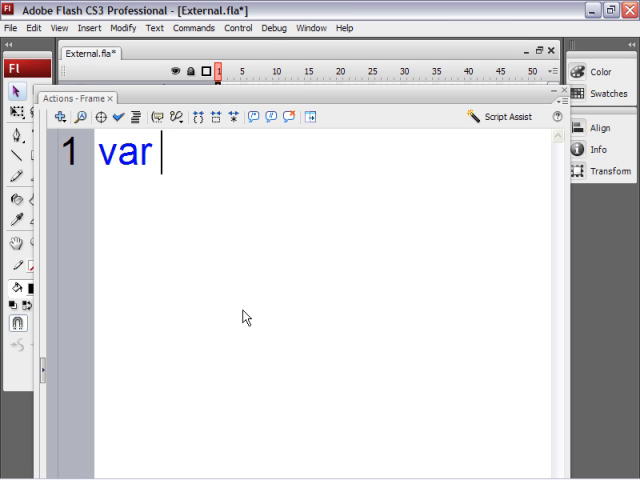
type("loade")
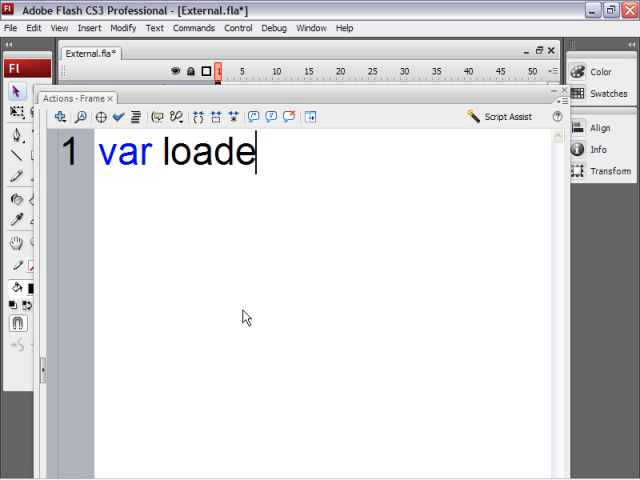
type("r")
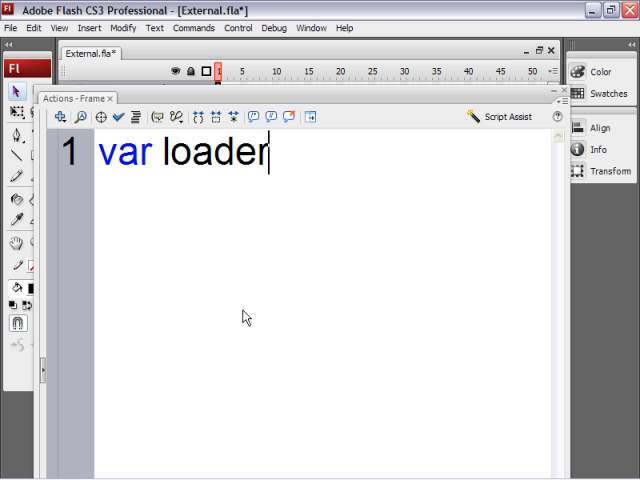
type(":")
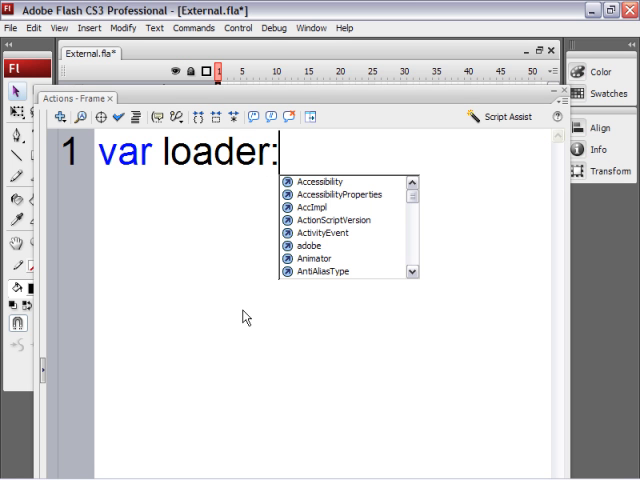
type("URL")
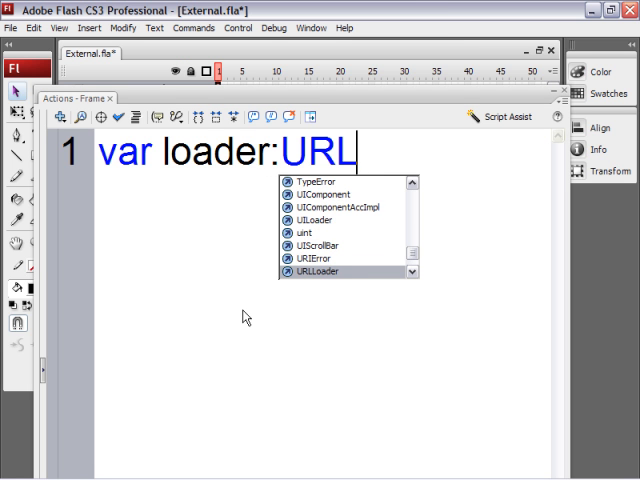
type("Loader")
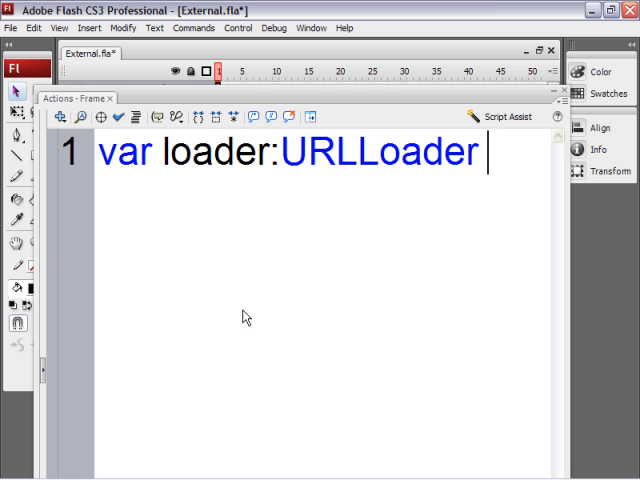
type("= new")
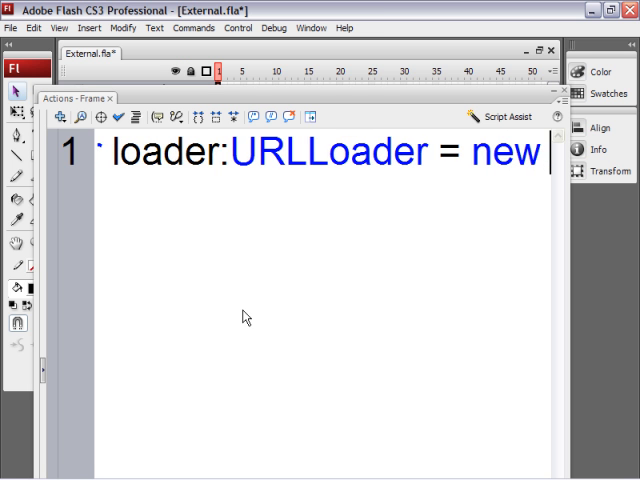
type("URLLoader")
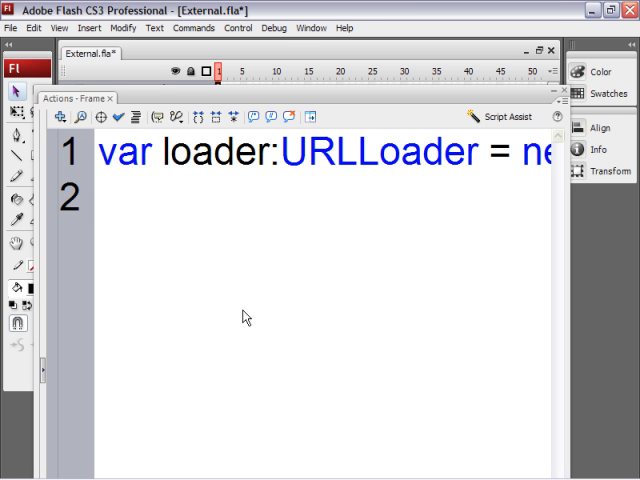
Write 'loader.load(new URLRequest("external.txt"))' on line 2 of the script.
left_click(98, 198)
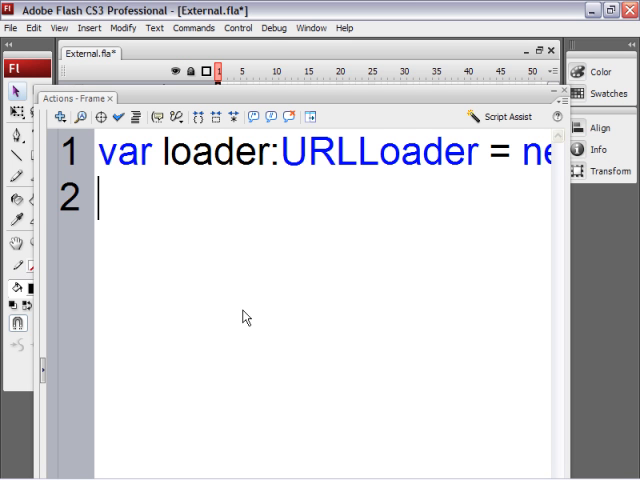
type("loader")
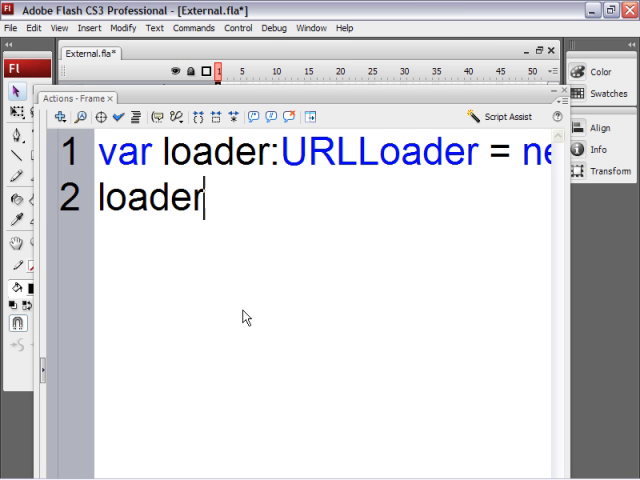
type(".load(")
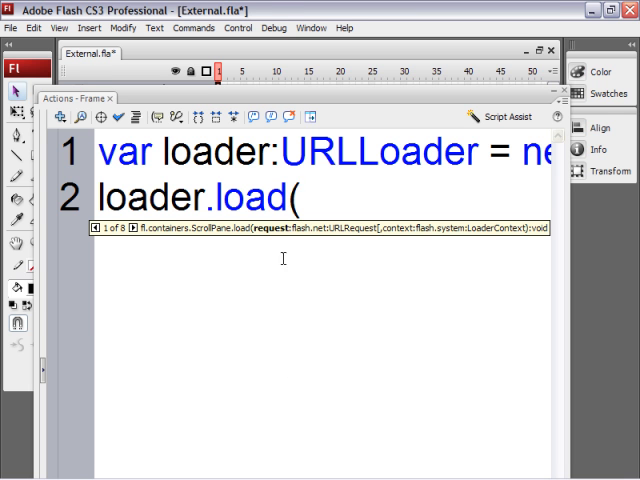
mouse_move(283, 344)
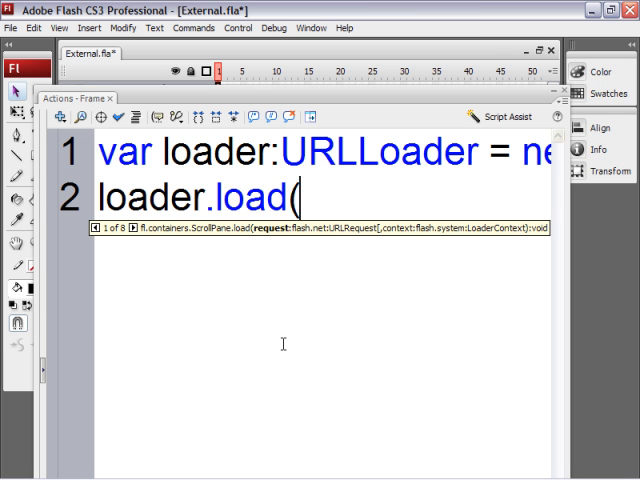
mouse_move(245, 245)
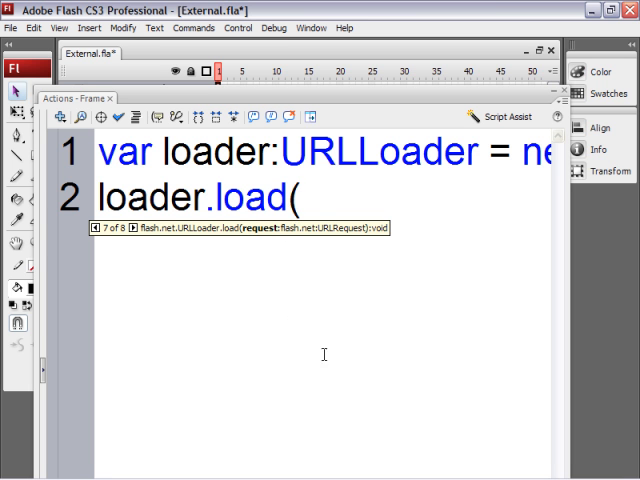
type("new")
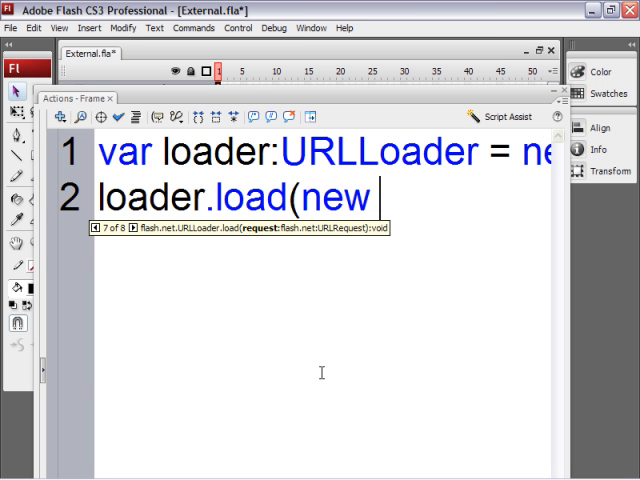
type("URL")
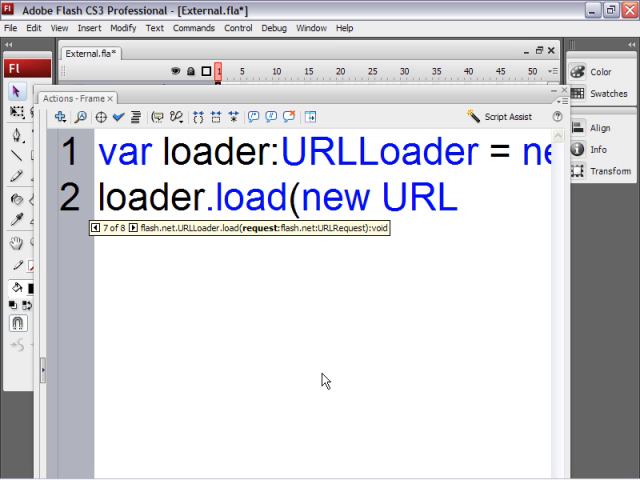
type("Request")
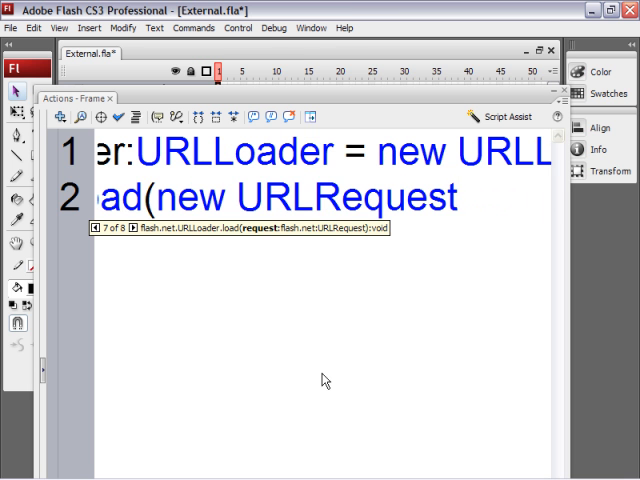
type("(")
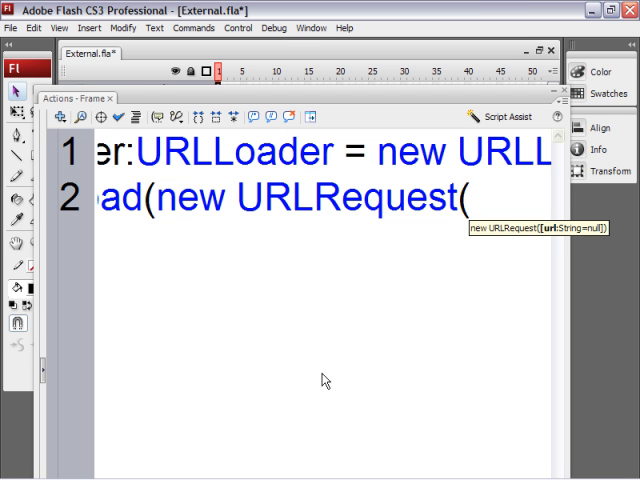
left_click(468, 197)
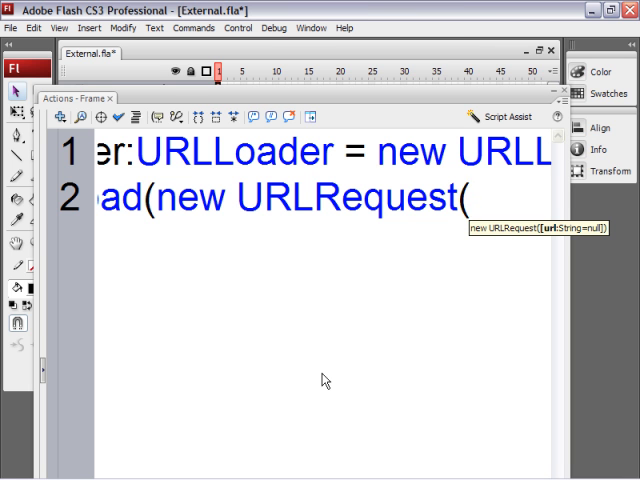
type("\"external.")
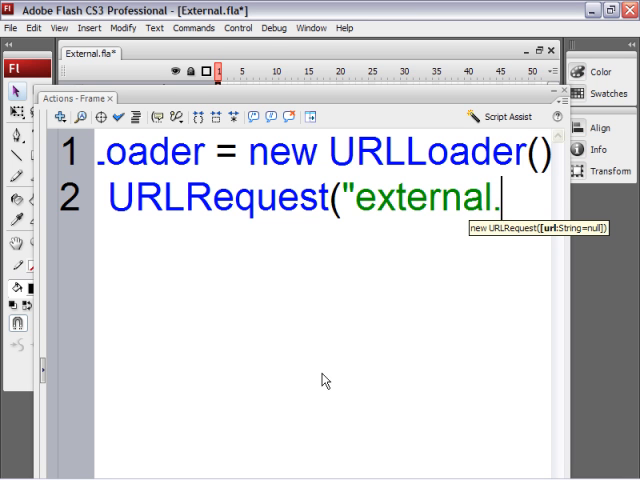
type("txt")
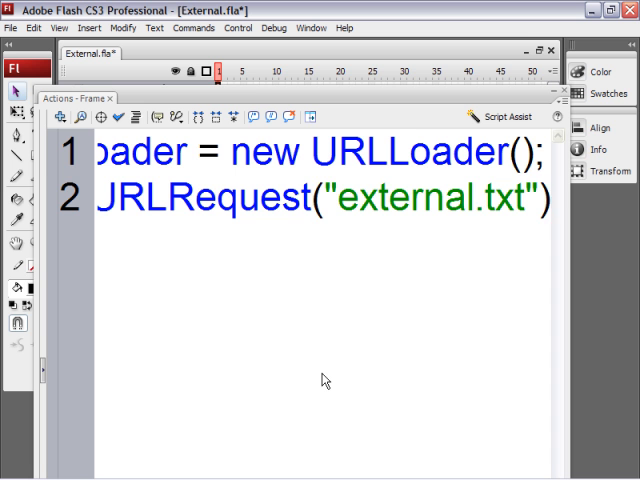
type(")")
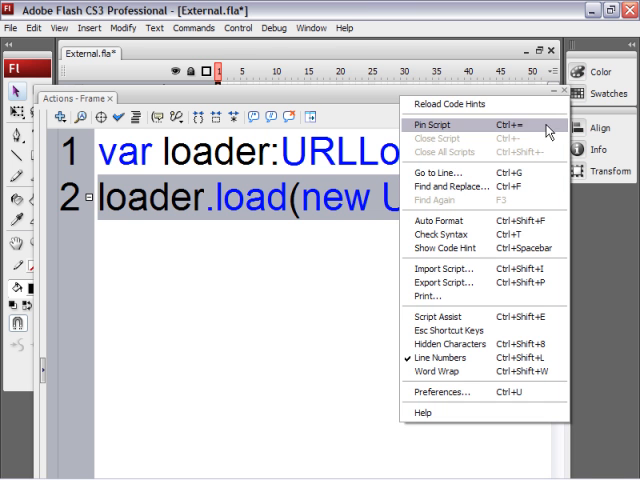
mouse_move(440, 221)
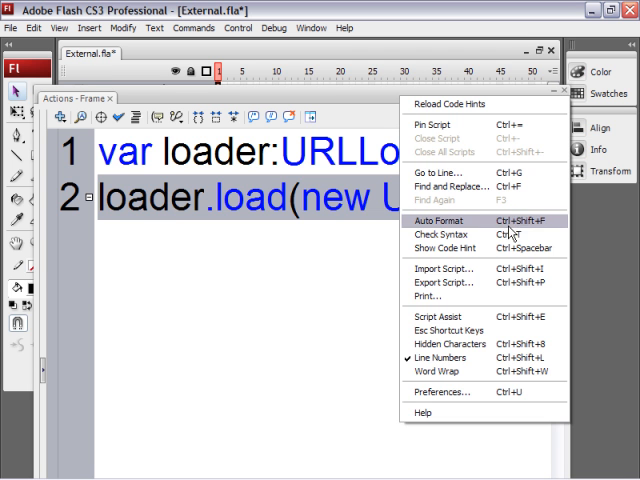
Apply Auto Format from the Actions panel options menu to tidy the script.
left_click(437, 220)
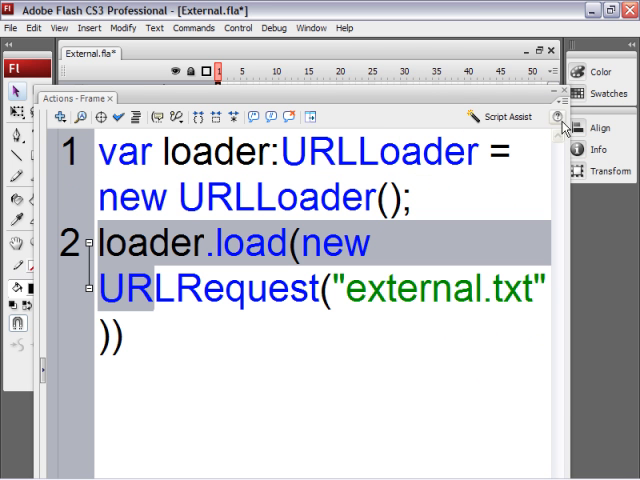
mouse_move(467, 234)
type(";")
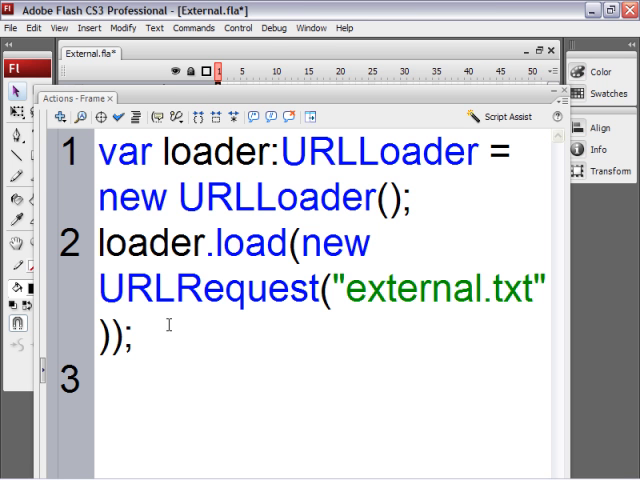
Write 'loader.addEventListener(Event.COMPLETE, onComplete);' on line 3.
type("loader.a")
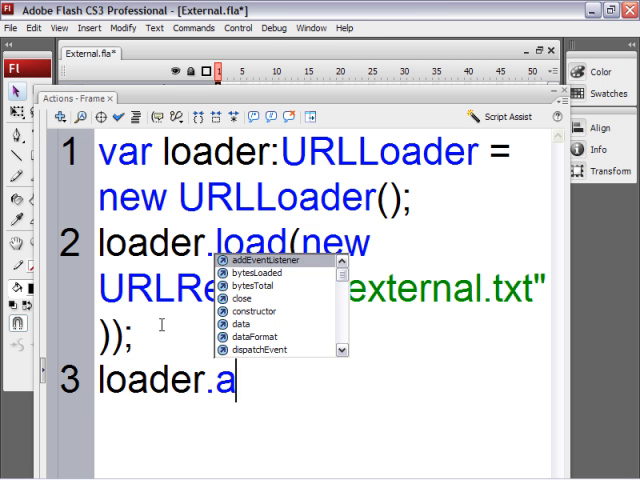
type("ddEventListener(")
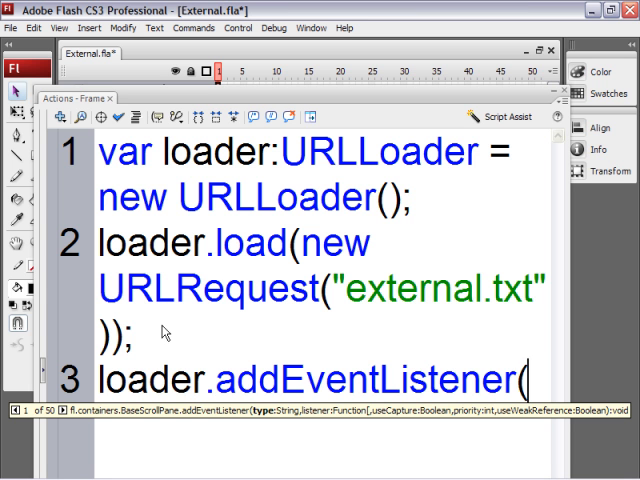
type("Event.COMPLETE")
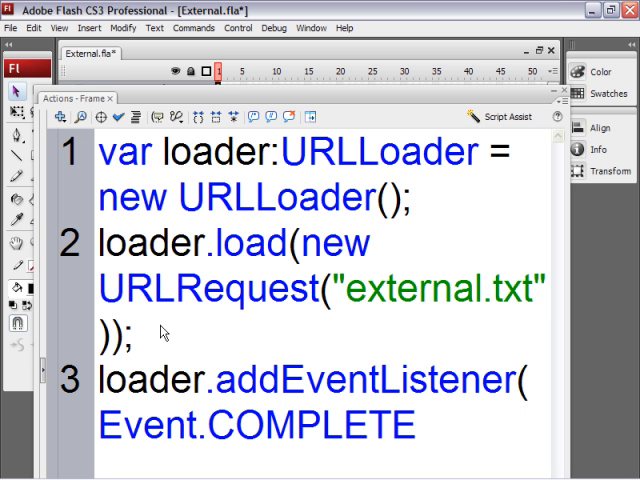
type(",")
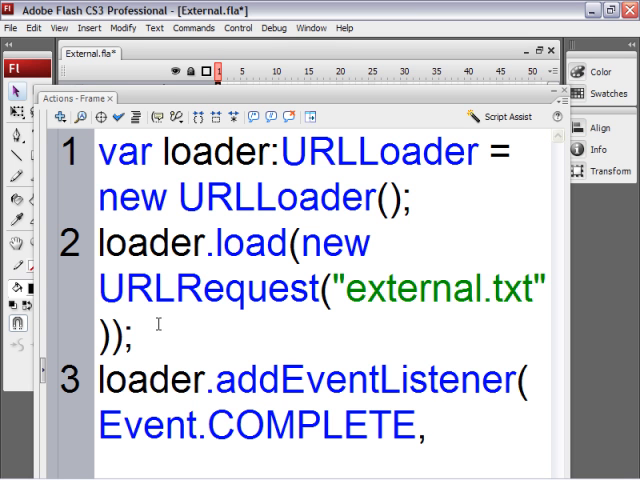
type("onC")
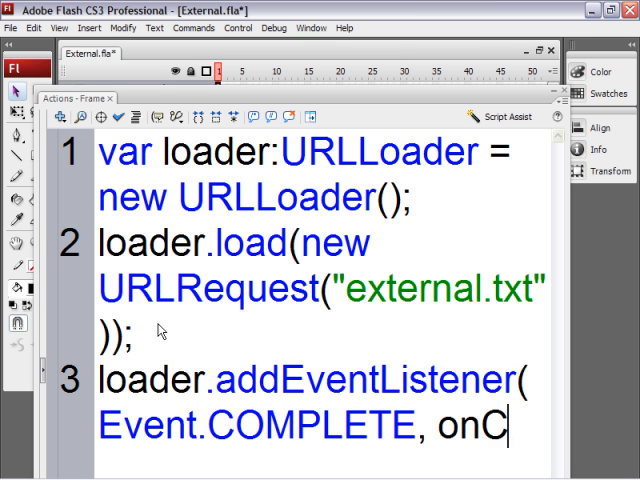
type("omplete")
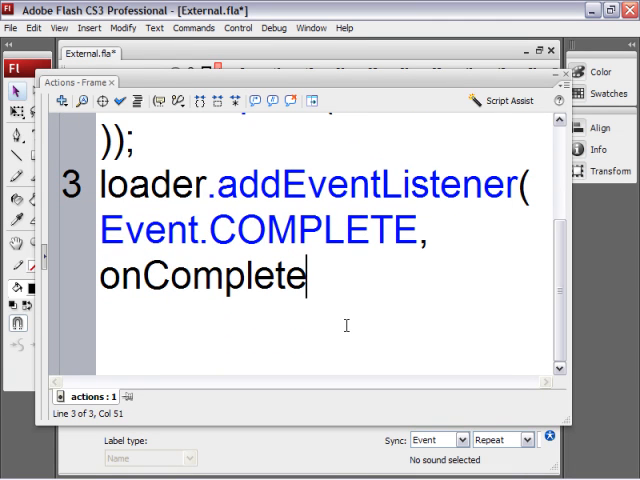
type(");")
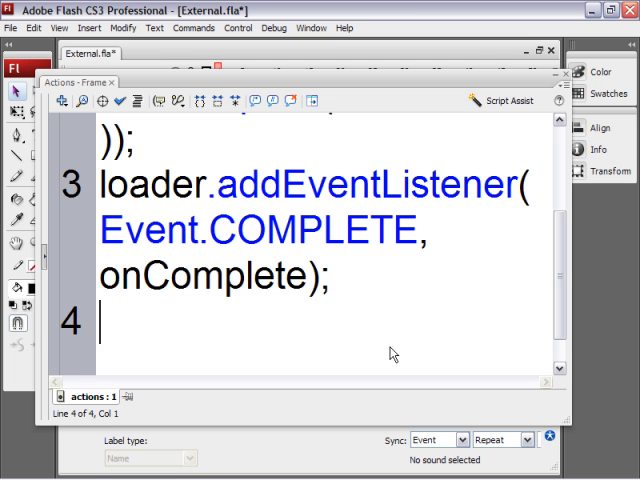
Write 'function onComplete(event:Event):void' on line 4 with an empty body.
type("function")
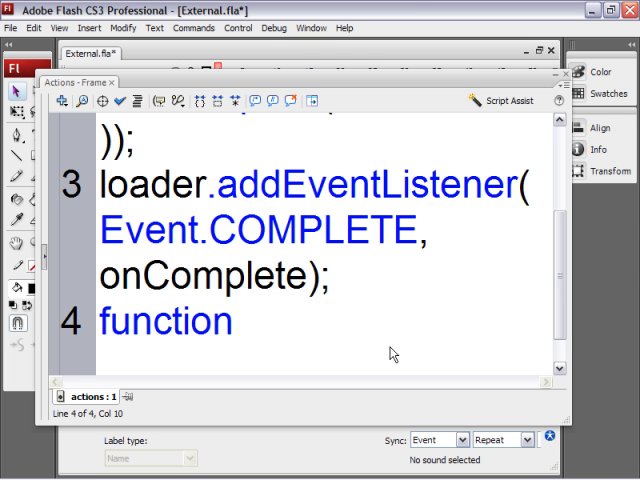
type("on")
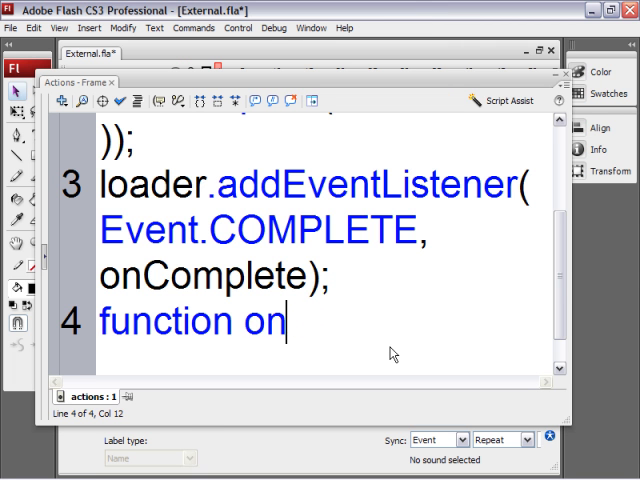
type("Complete")
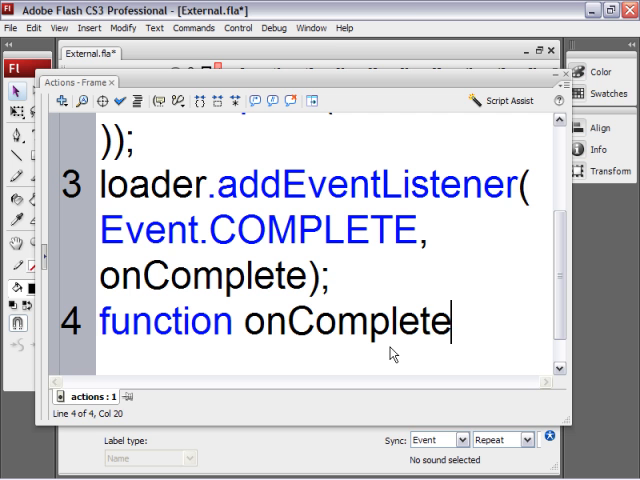
type("(")
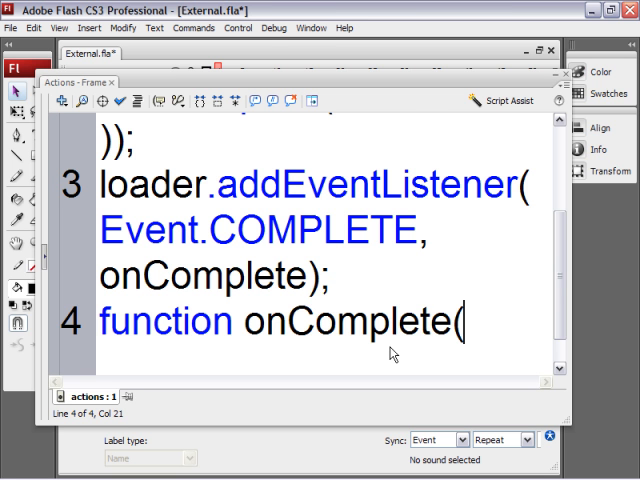
type("event")
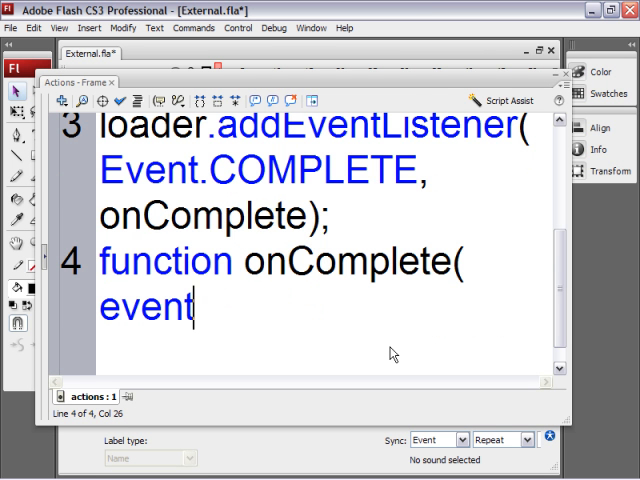
type(":")
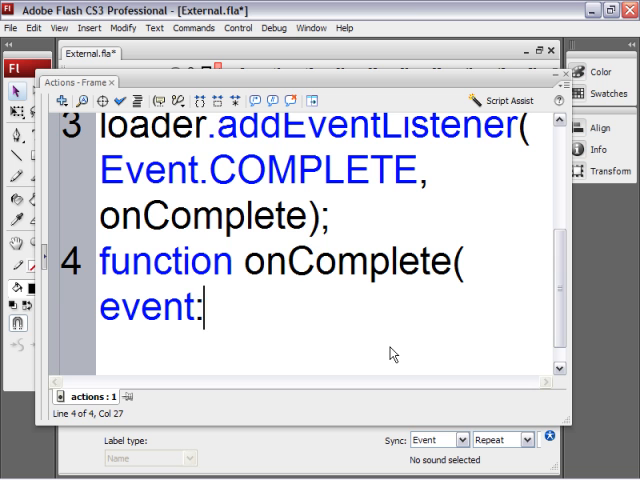
type("Event")
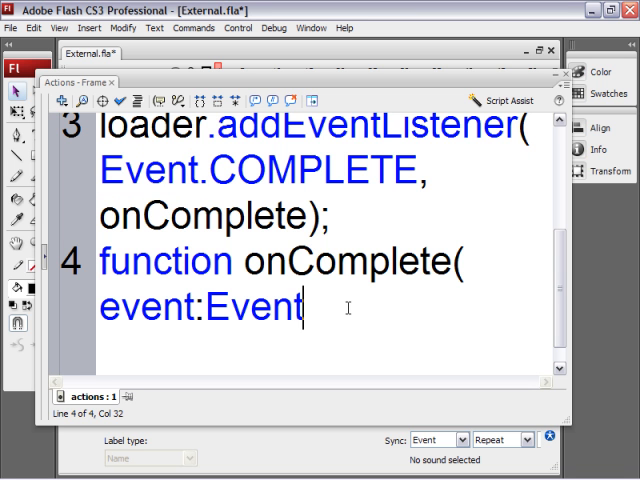
type("):void")
type("{")
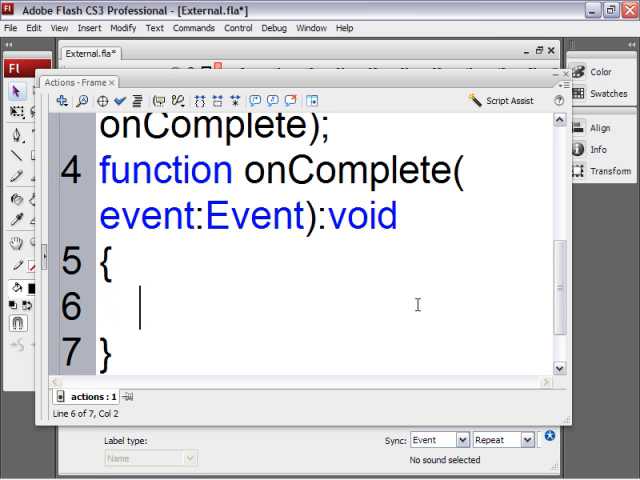
mouse_move(482, 249)
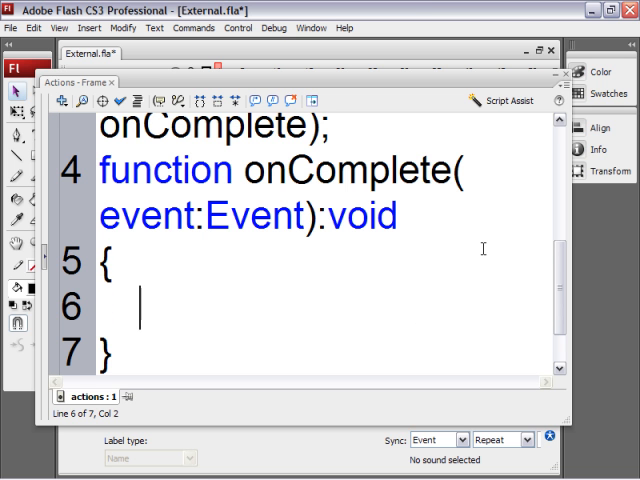
Write 'external_txt.text = event.target.data;' inside the onComplete function body.
type("externa")
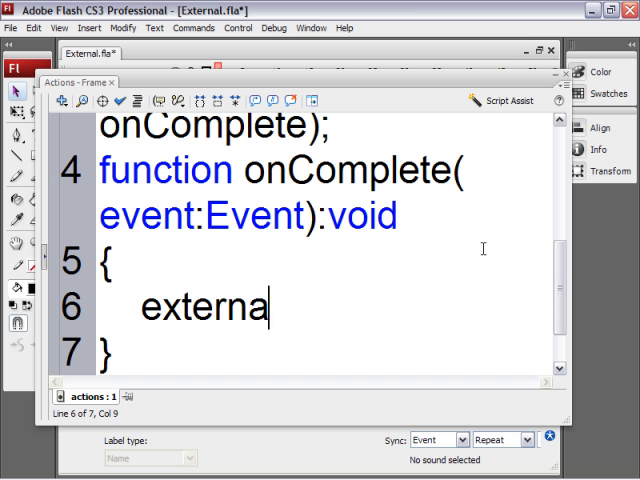
type("l_txt")
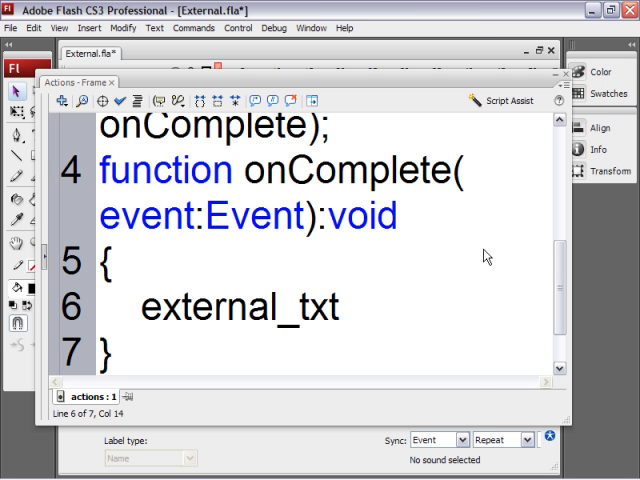
type(".text")
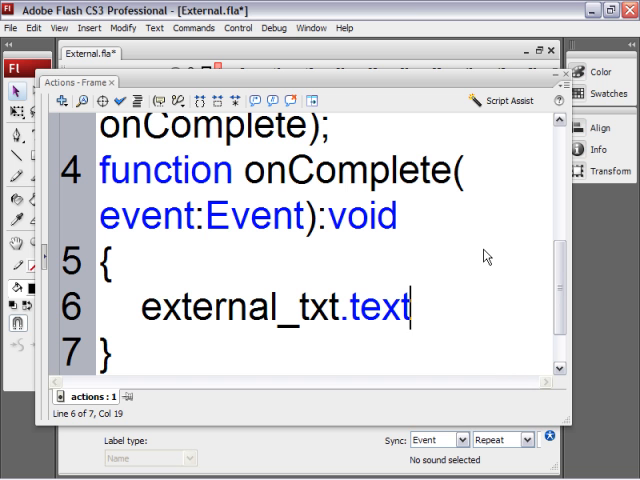
type("=")
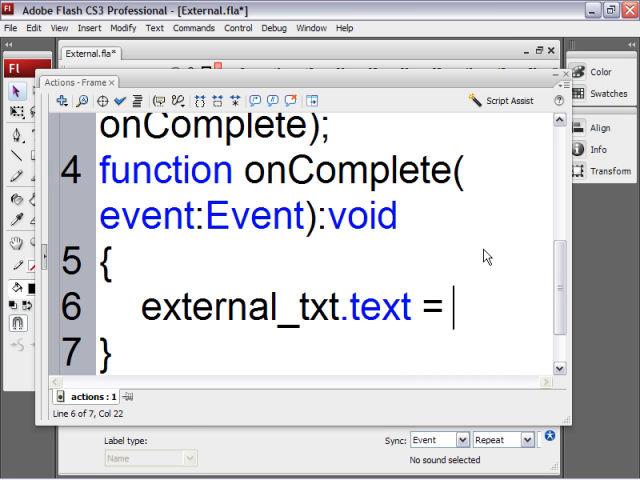
type("e")
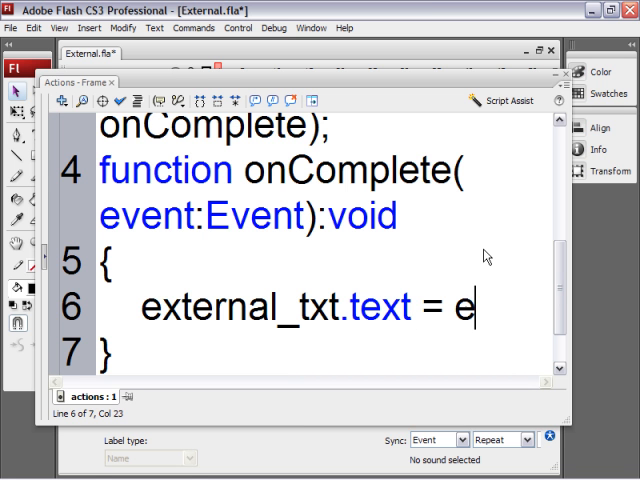
type("vent")
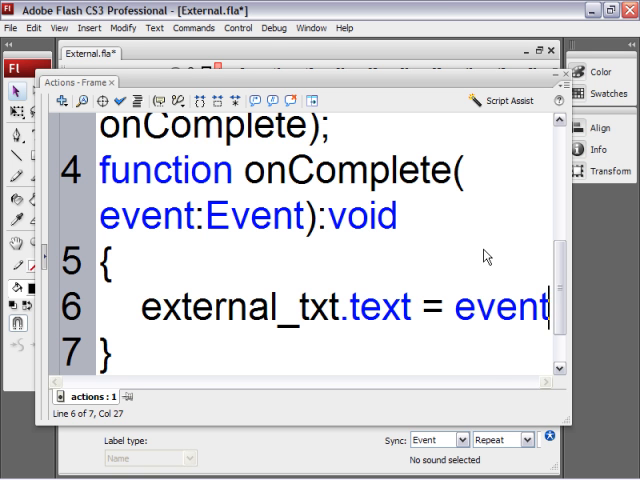
scroll("down", 3)
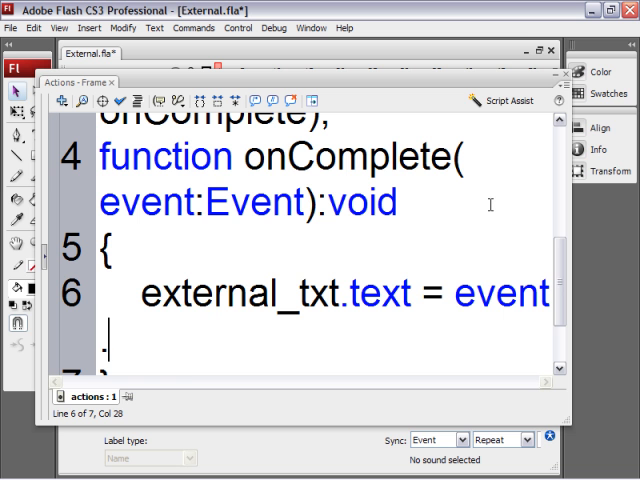
type(".target")
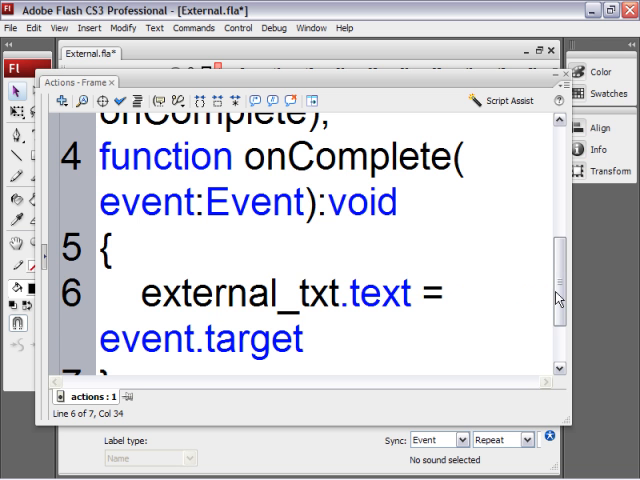
scroll("up", 3)
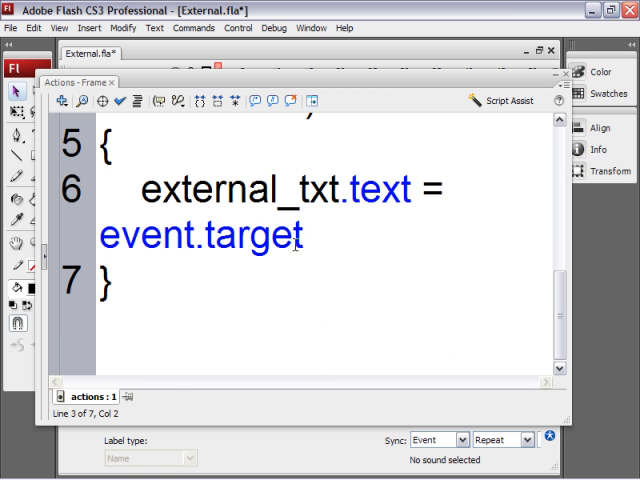
type(".")
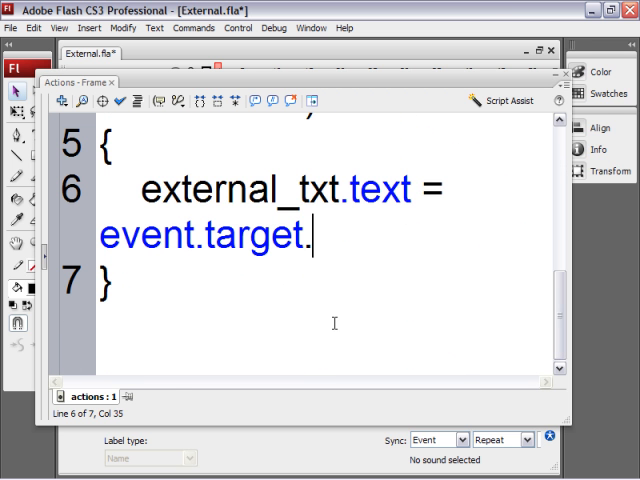
type("data")
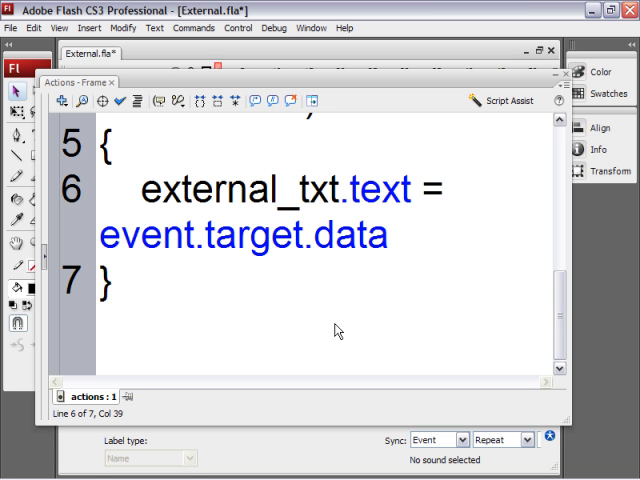
type(";")
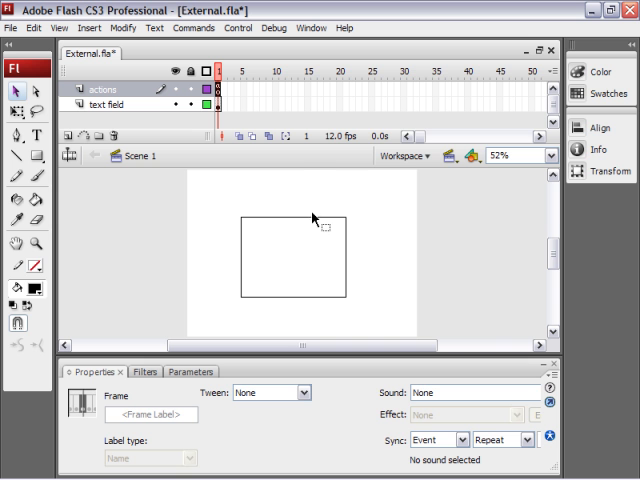
Add a UIScrollBar from the Components panel to the external_txt field's right edge and select it.
left_click(311, 27)
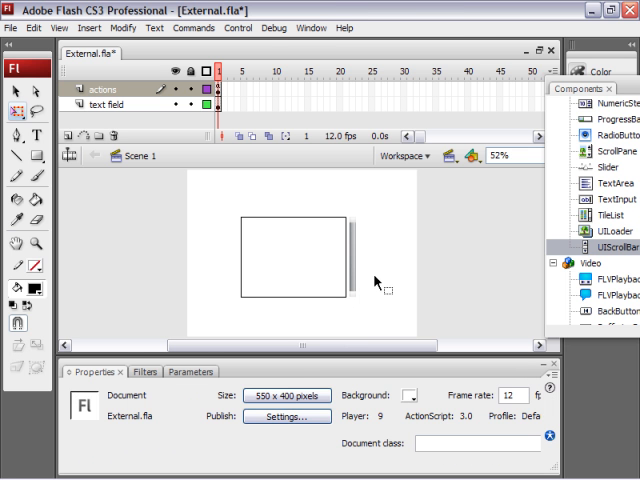
left_click(353, 258)
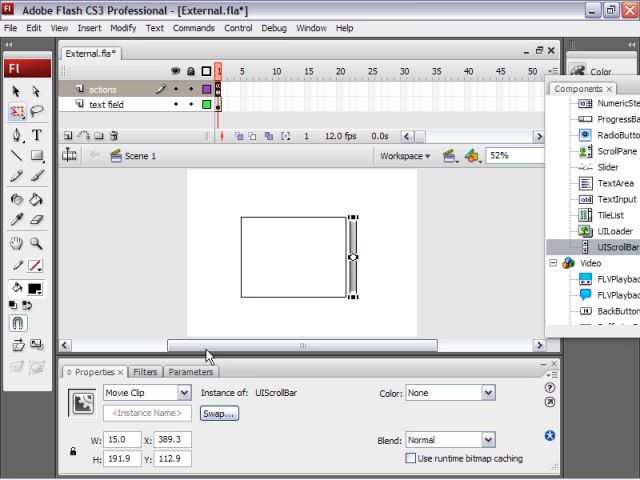
Begin typing 'exter' as the scroll bar's scrollTargetName in Parameters.
left_click(189, 371)
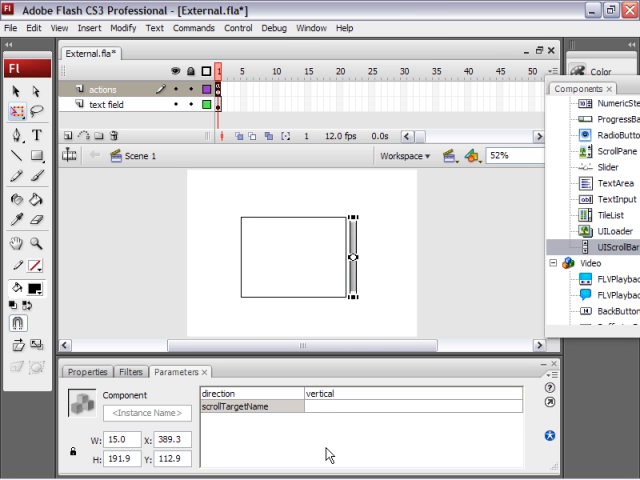
type("exter")
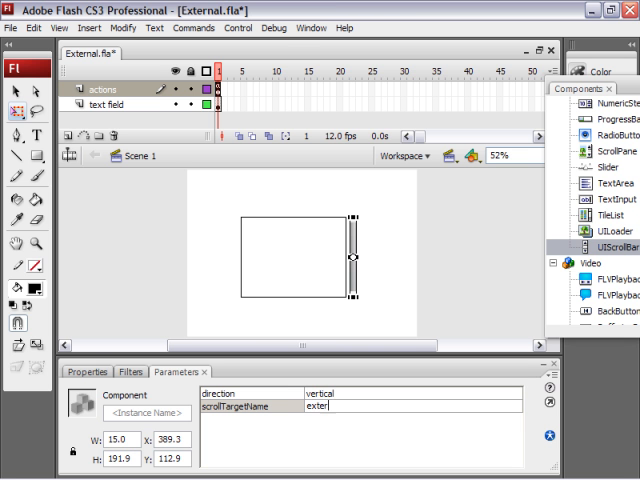